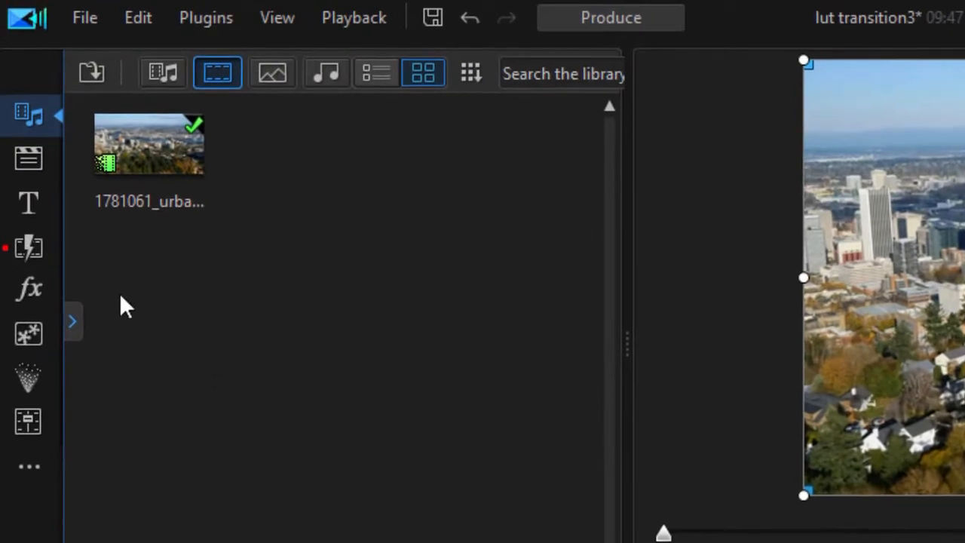
mouse_move(29, 289)
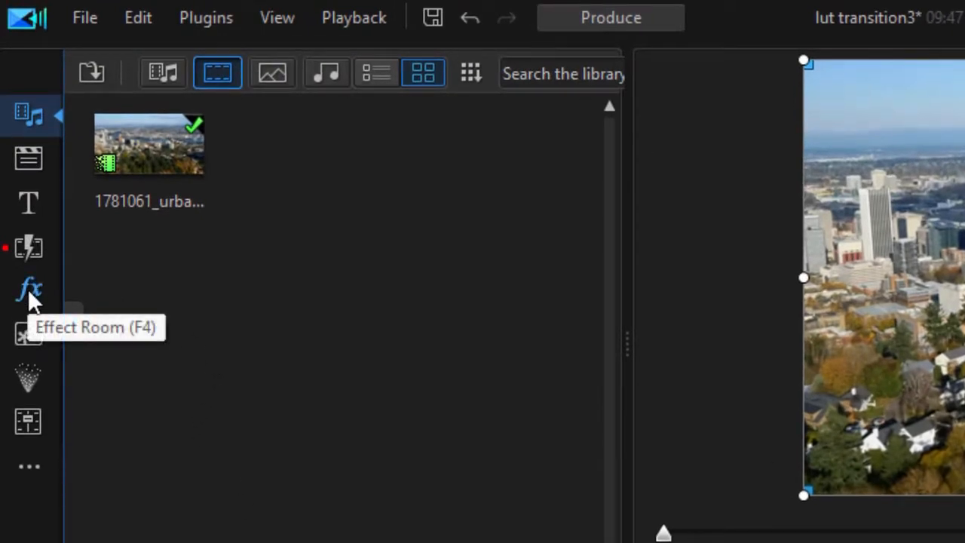
Filter the Effect Room library to show only the Color LUT effects.
left_click(27, 290)
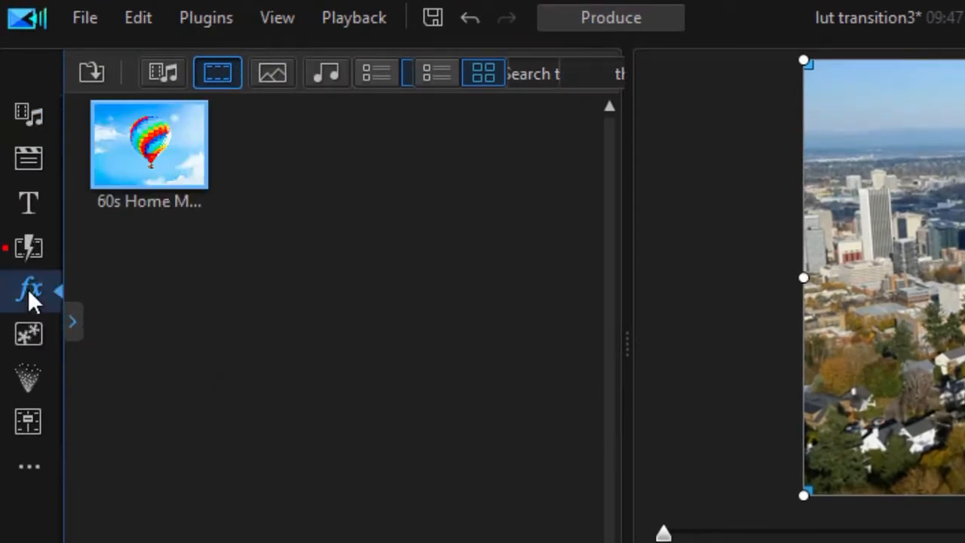
left_click(30, 290)
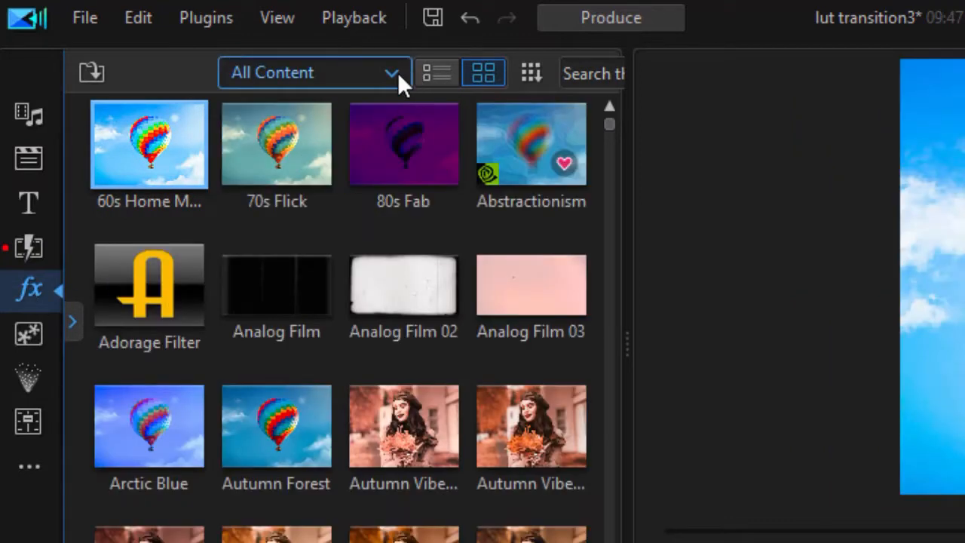
left_click(314, 72)
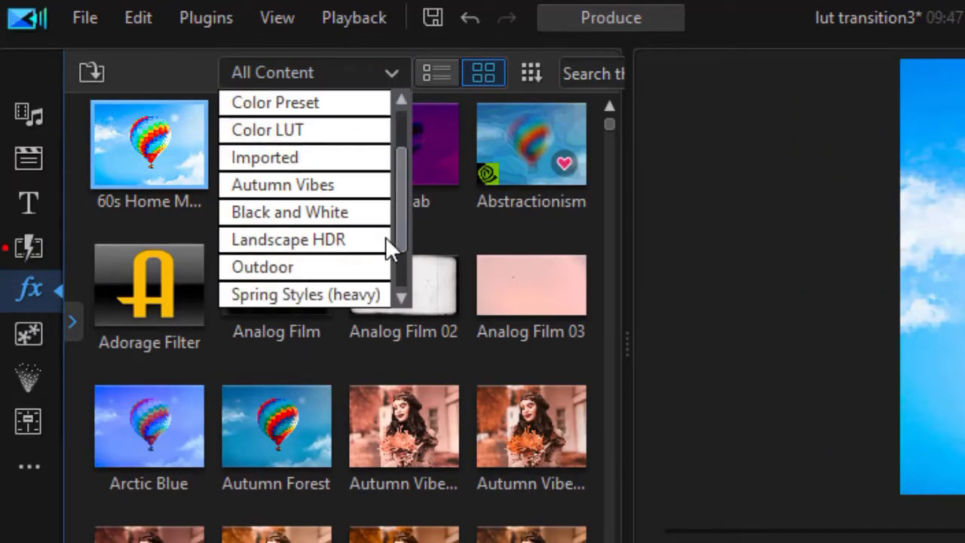
scroll("up", 3)
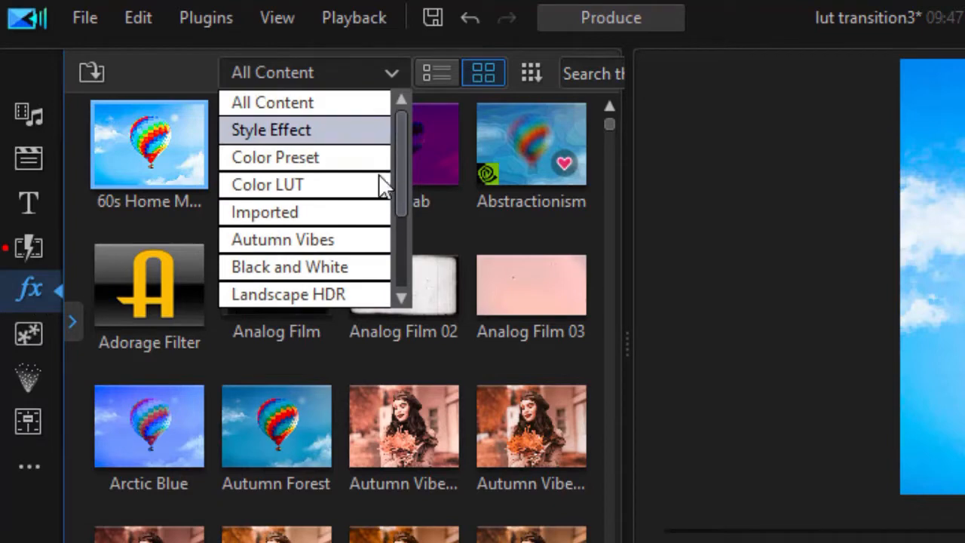
left_click(269, 184)
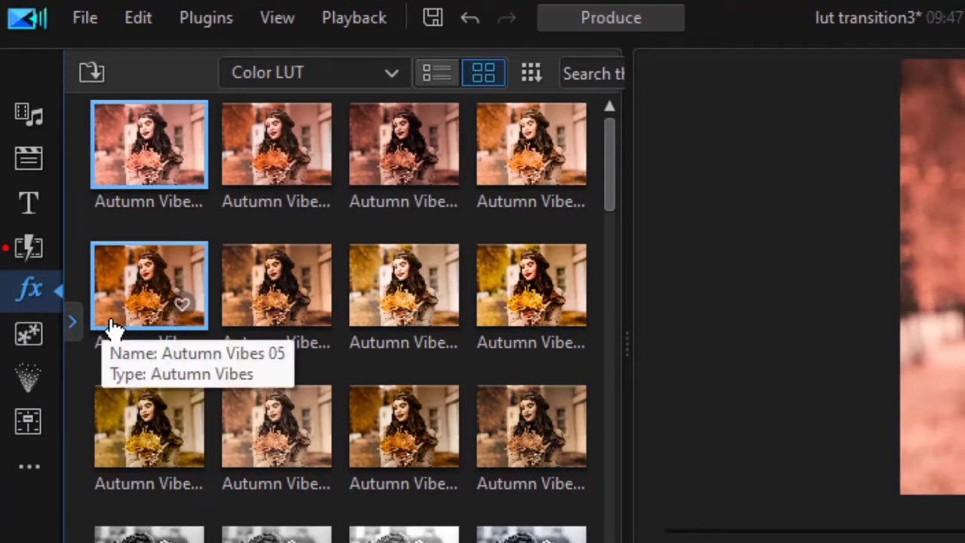
mouse_move(79, 340)
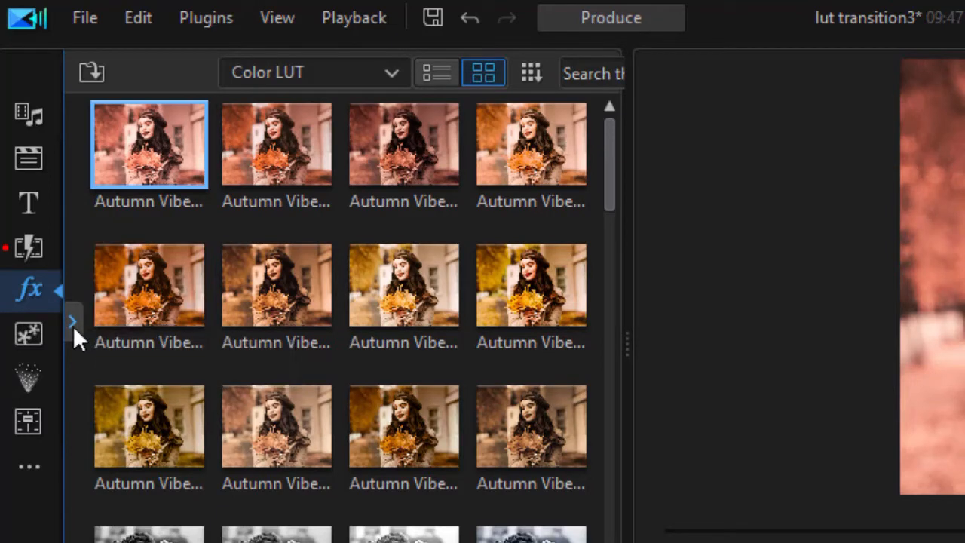
mouse_move(72, 322)
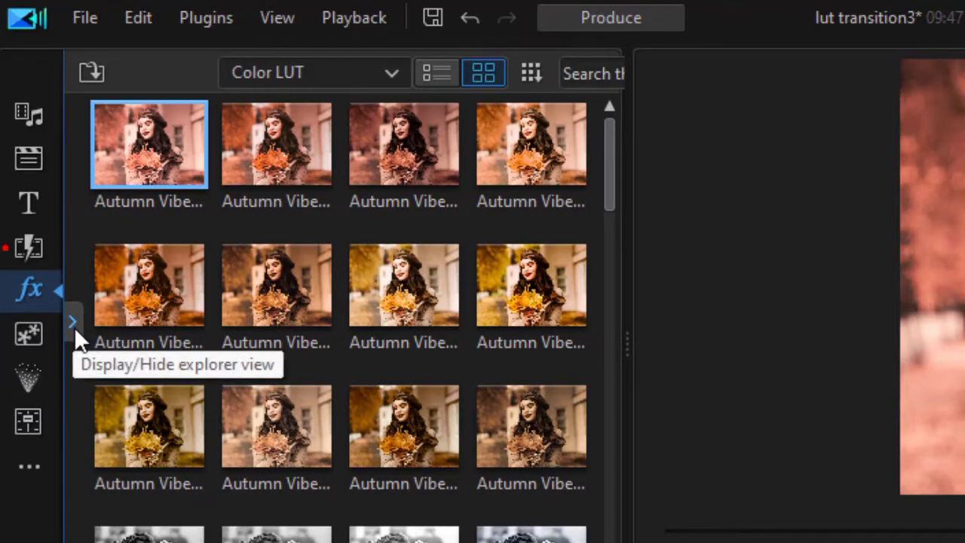
Use the explorer tree to show only the Color LUT > Landscape HDR presets.
left_click(72, 320)
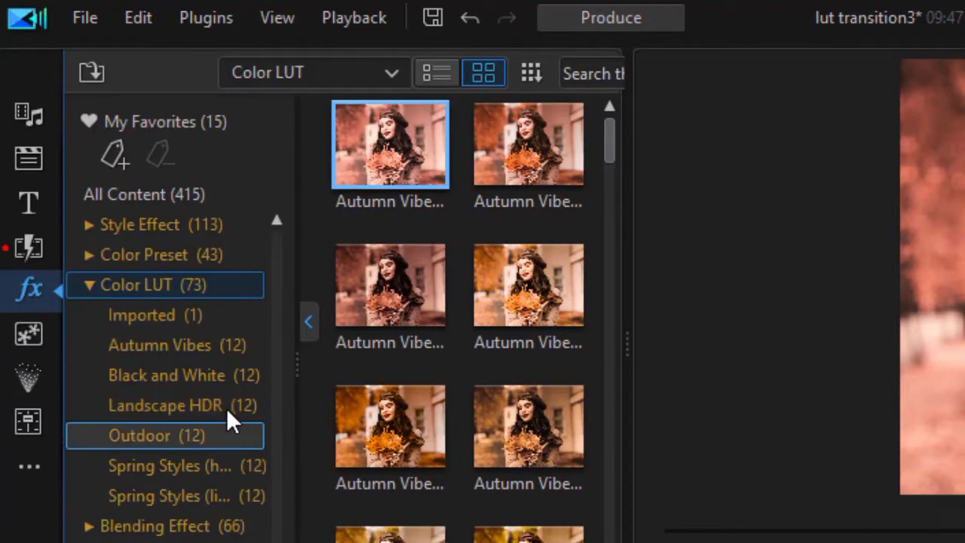
mouse_move(188, 404)
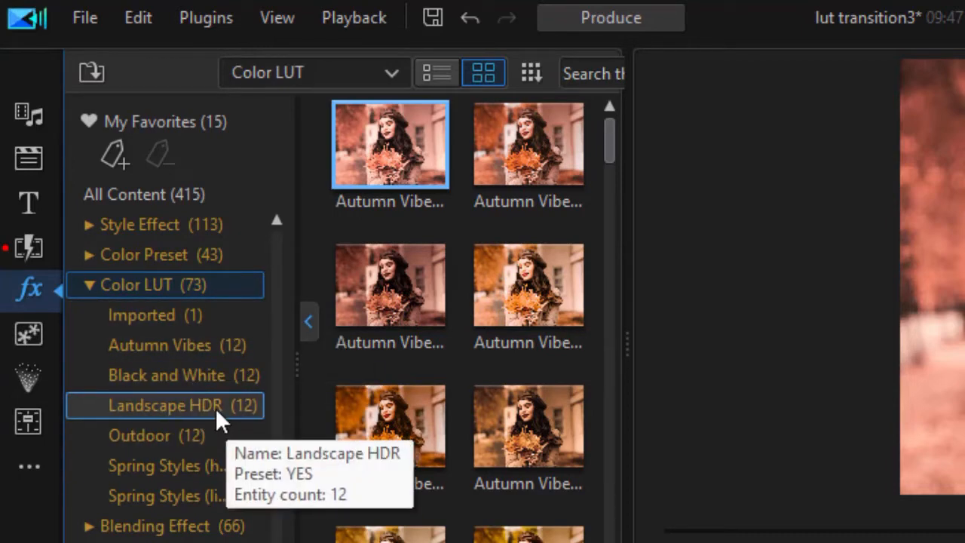
left_click(164, 405)
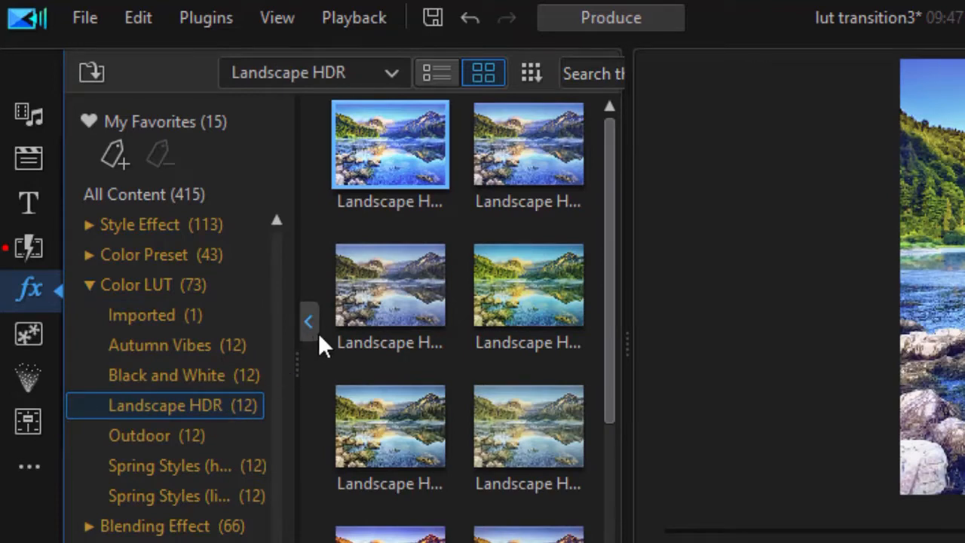
mouse_move(314, 335)
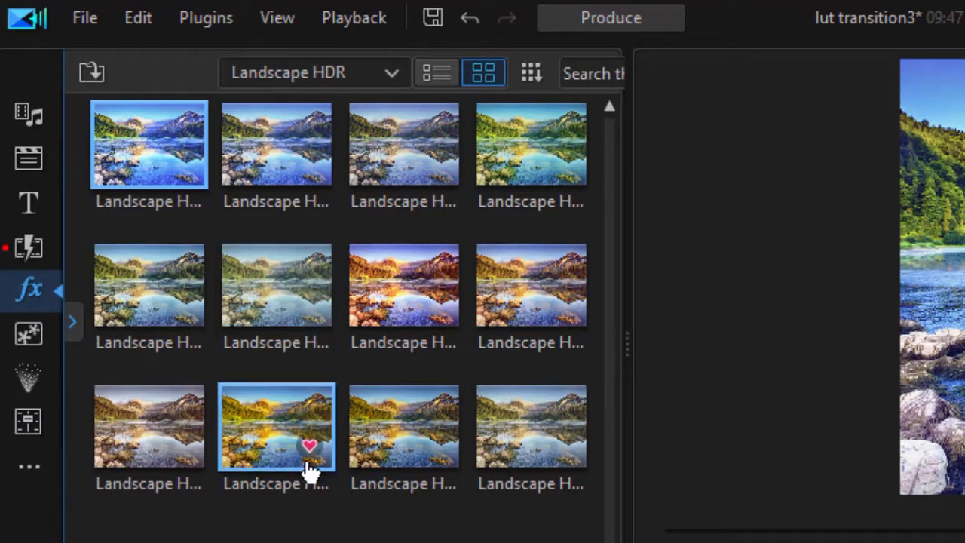
mouse_move(531, 151)
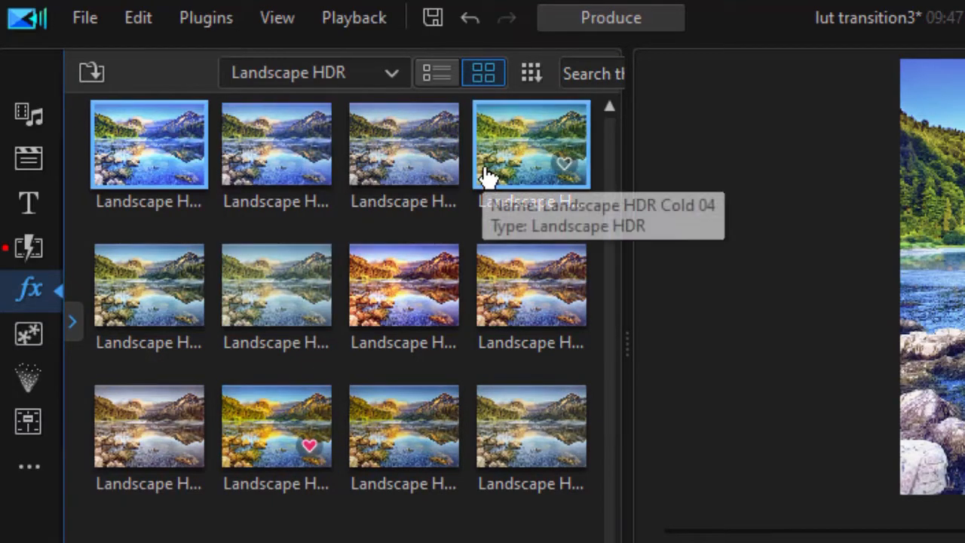
mouse_move(436, 72)
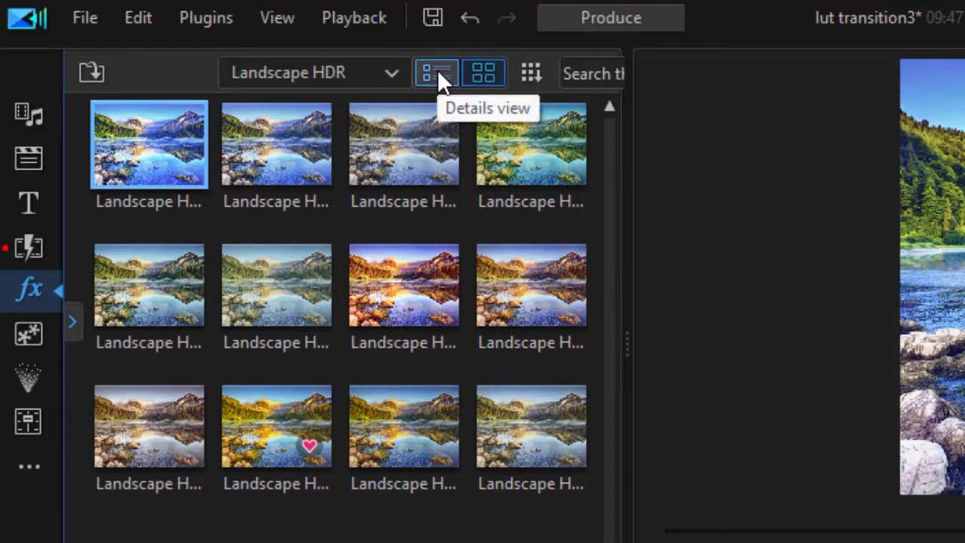
List the Landscape HDR LUTs by name and apply one to the city clip on track 1.
left_click(436, 73)
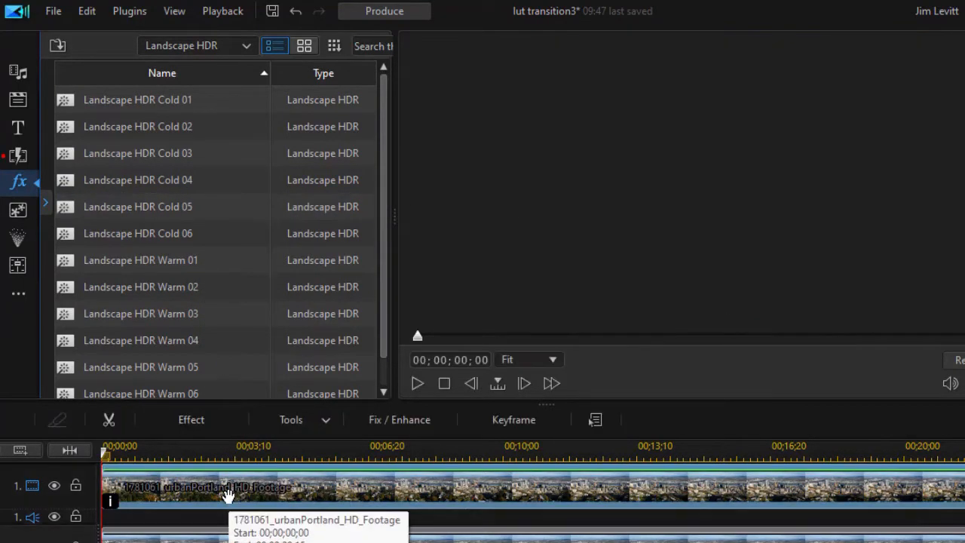
left_click(227, 485)
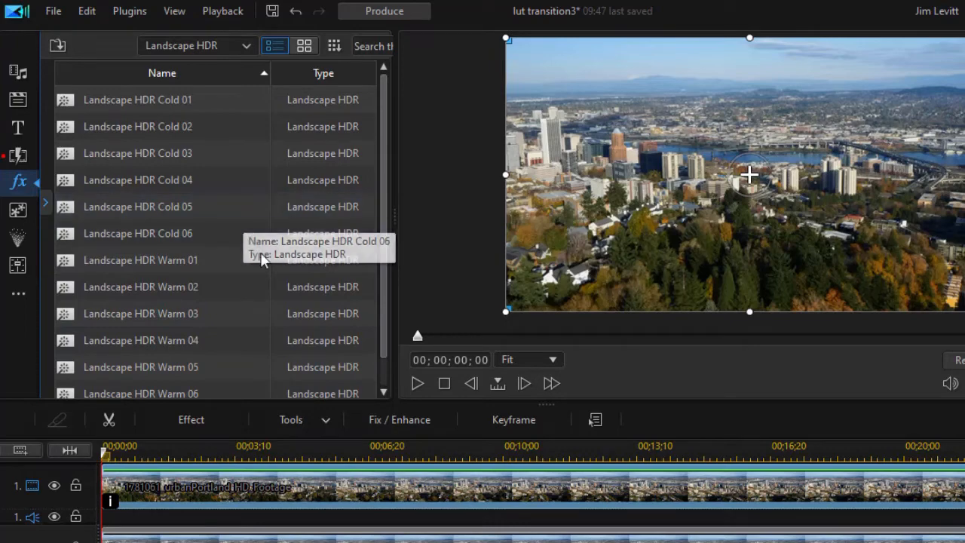
left_click(138, 287)
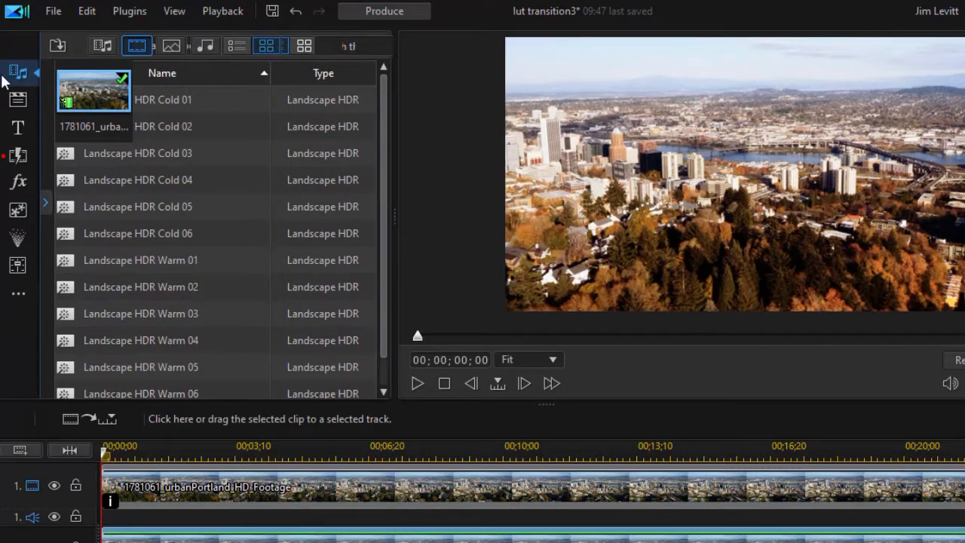
Return to the media clips and launch Mask Designer for the track 2 city clip.
left_click(266, 46)
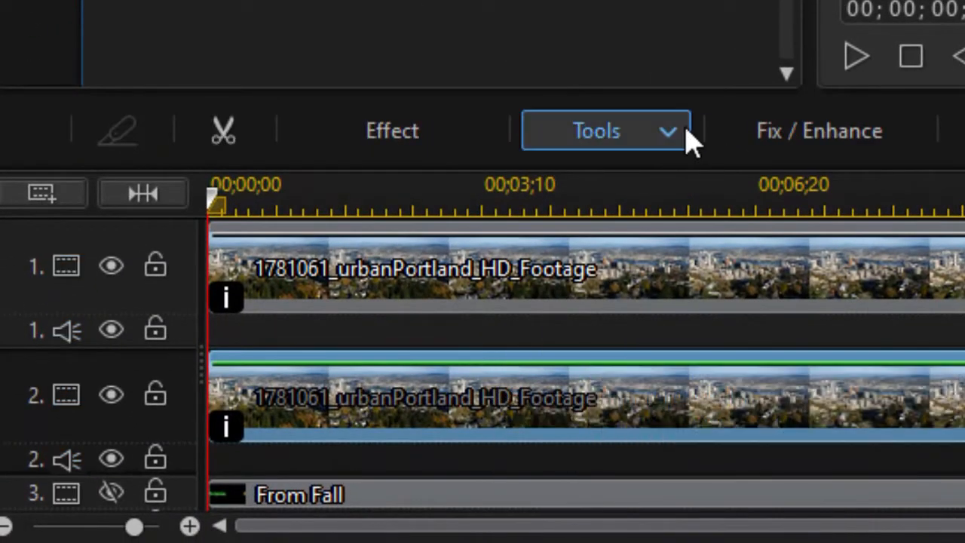
mouse_move(676, 139)
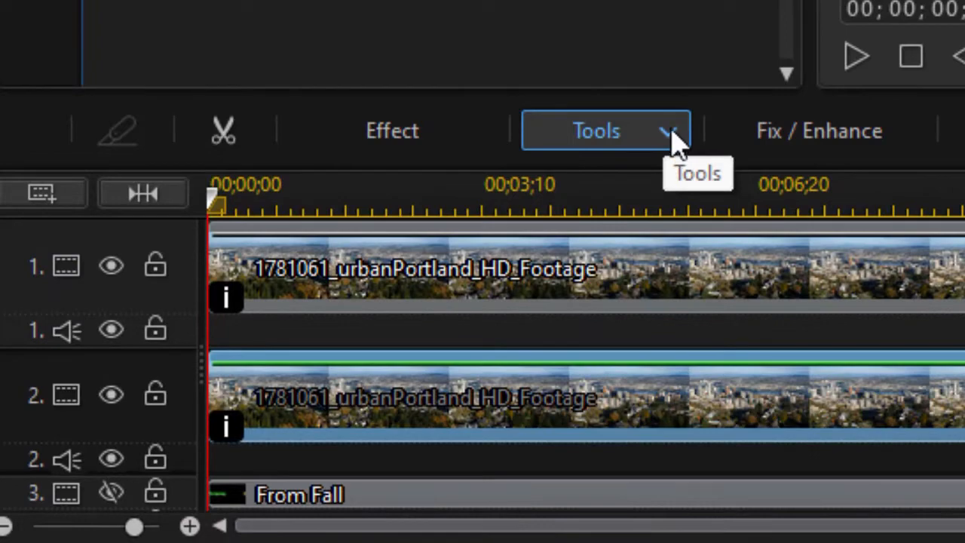
left_click(596, 130)
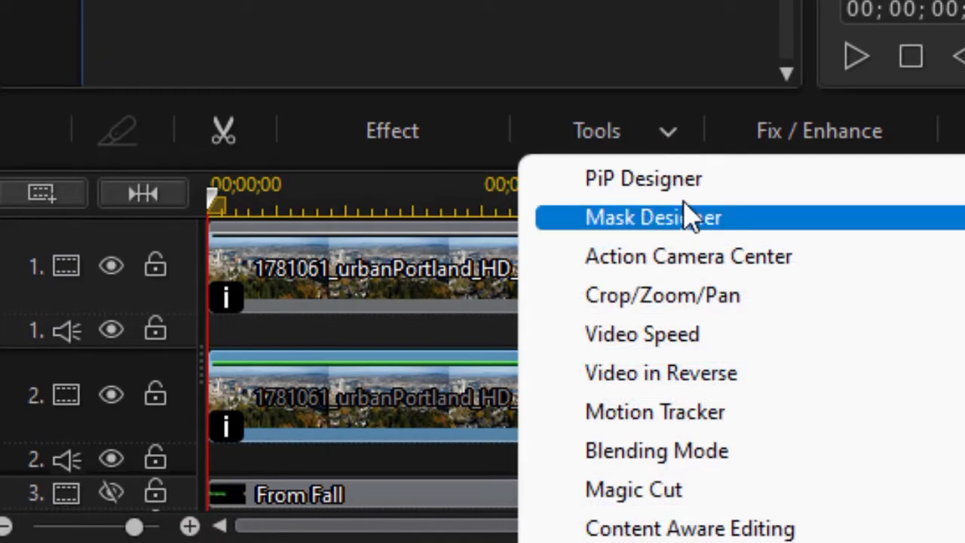
left_click(653, 218)
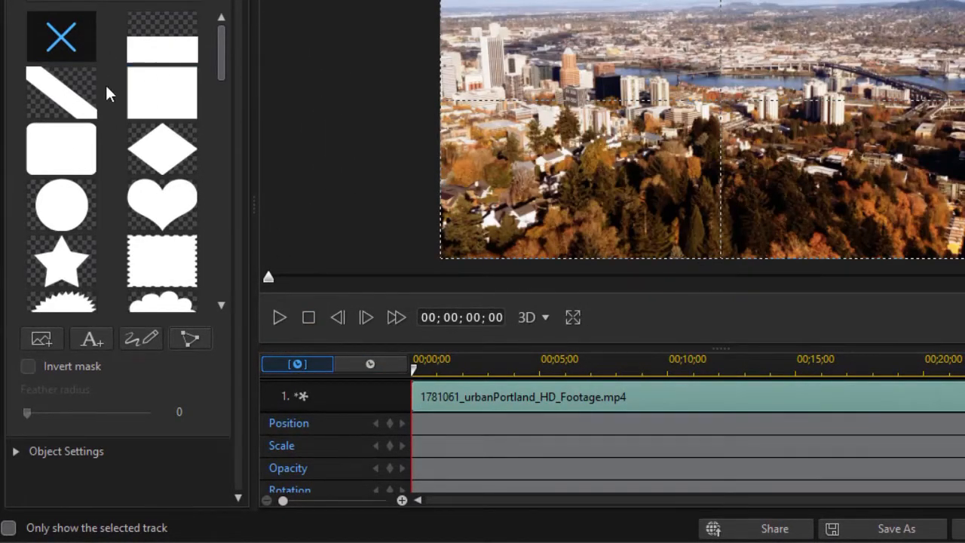
Apply the rectangle mask template so its outline frames the Portland preview.
left_click(163, 94)
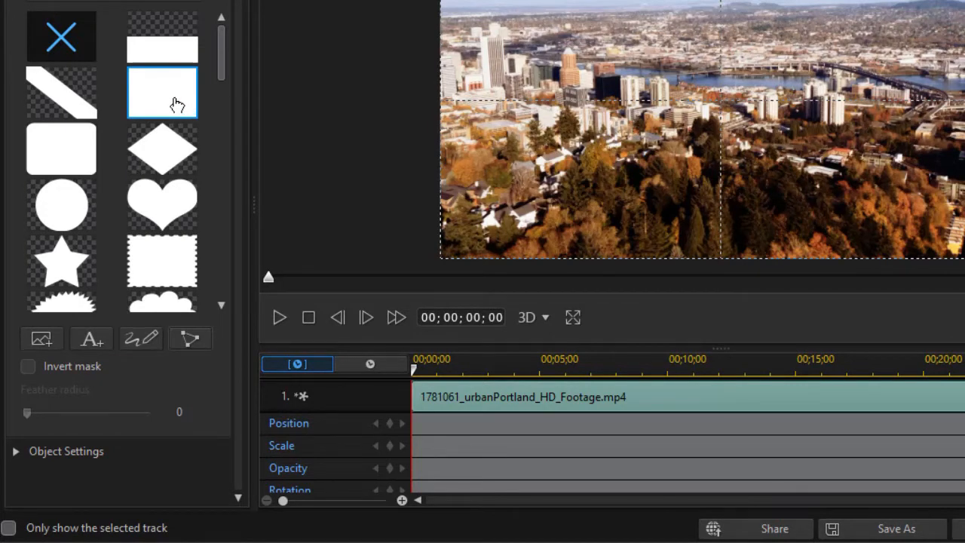
left_click(163, 93)
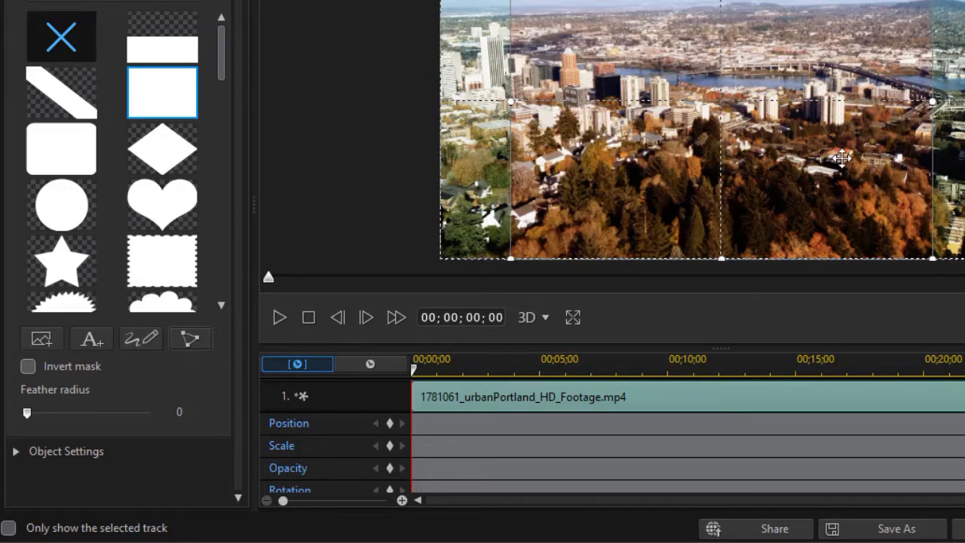
mouse_move(651, 113)
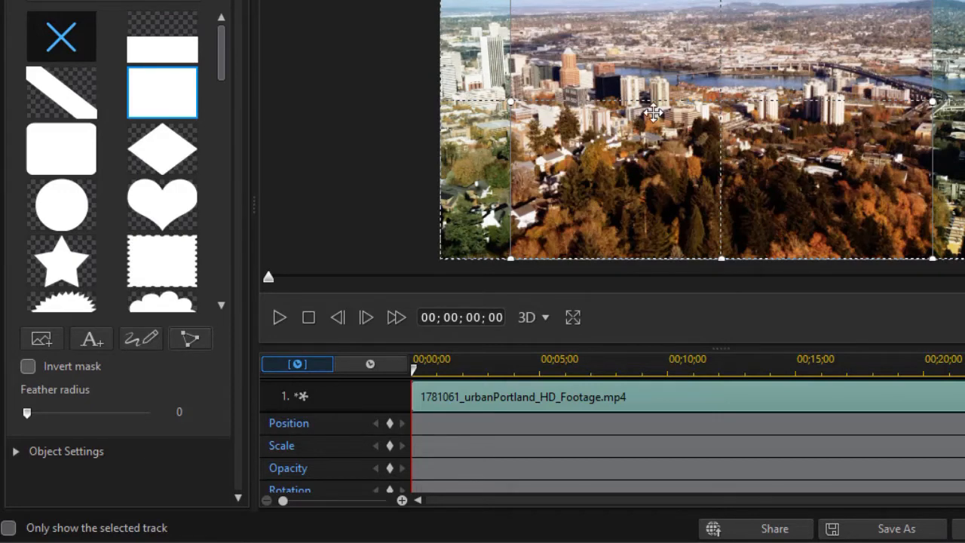
mouse_move(634, 232)
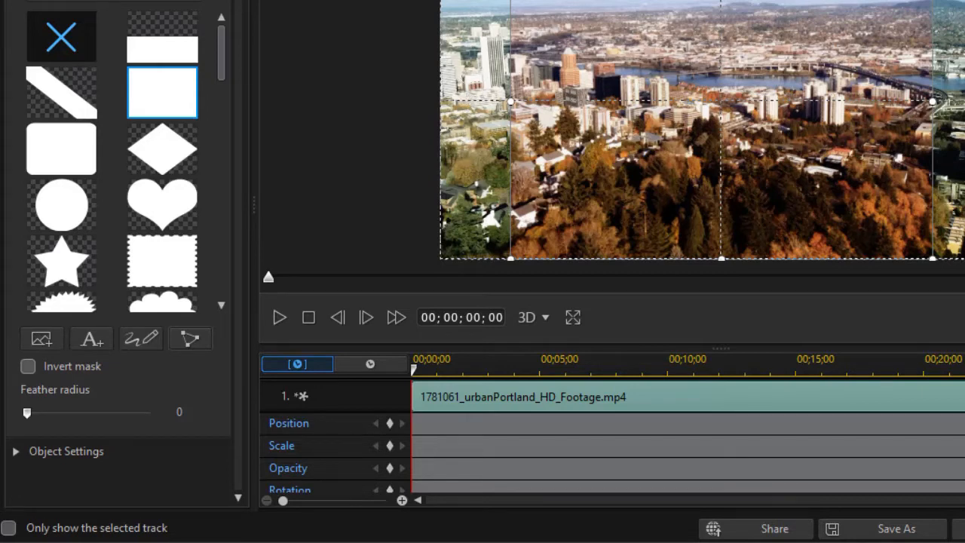
left_click_drag(511, 103, 460, 106)
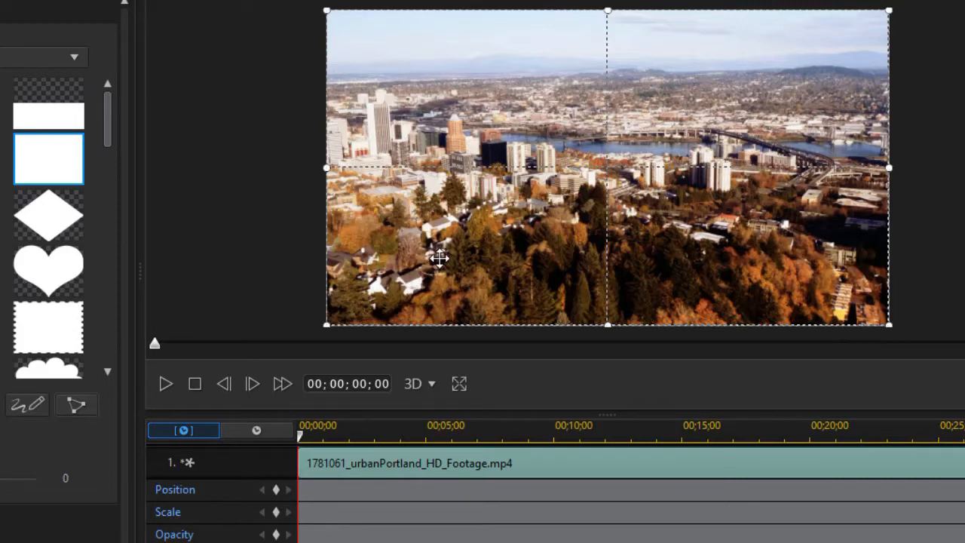
mouse_move(405, 459)
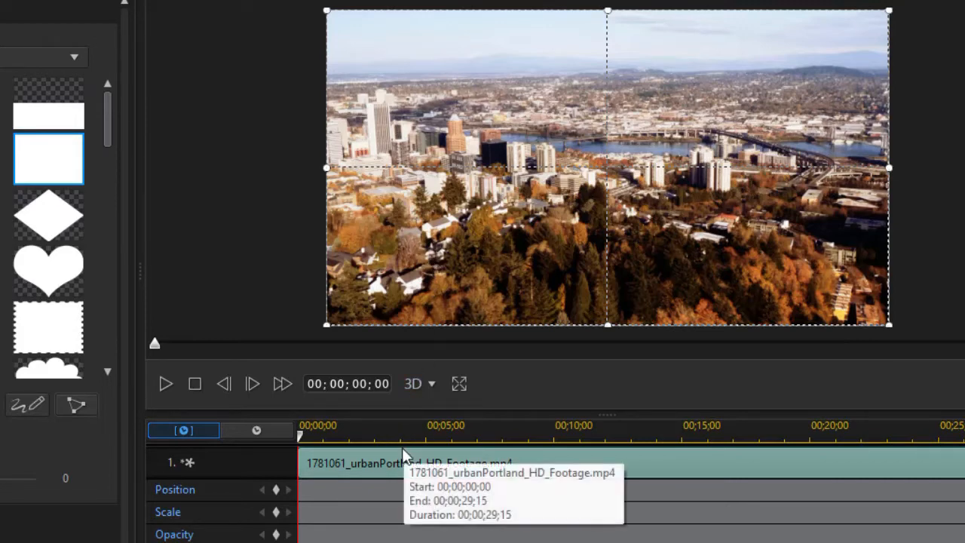
mouse_move(416, 369)
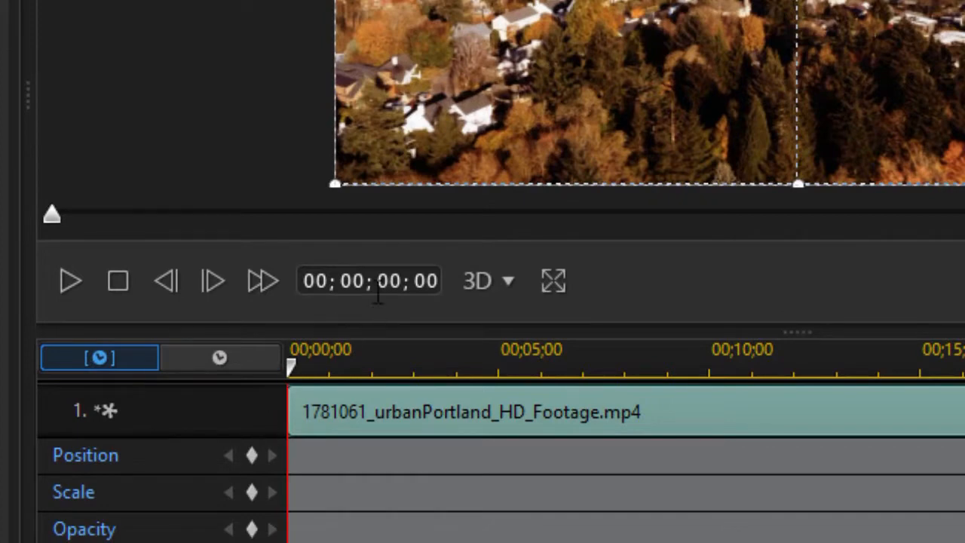
Add a position keyframe at 00;00;02;00, then at 09 seconds slide the mask out of the frame.
left_click(368, 280)
type("2")
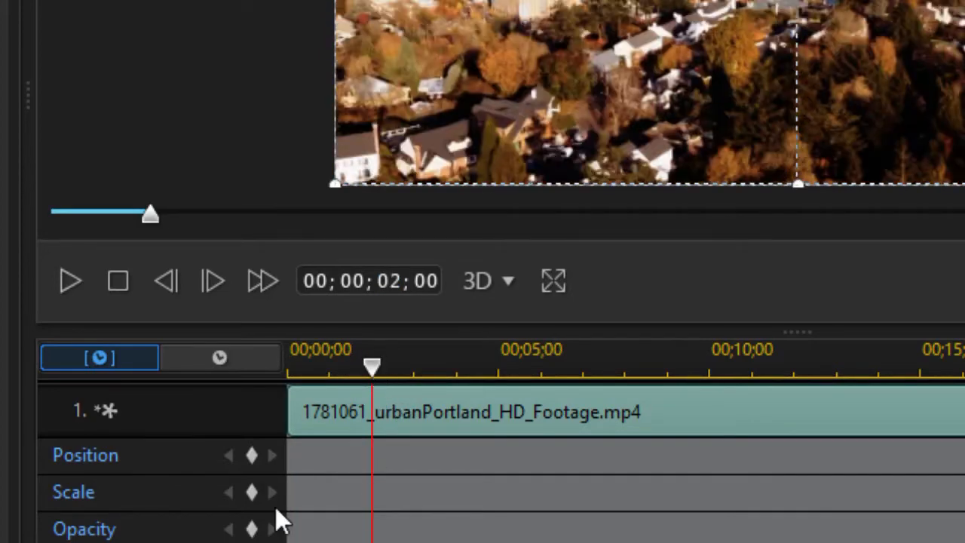
left_click(251, 456)
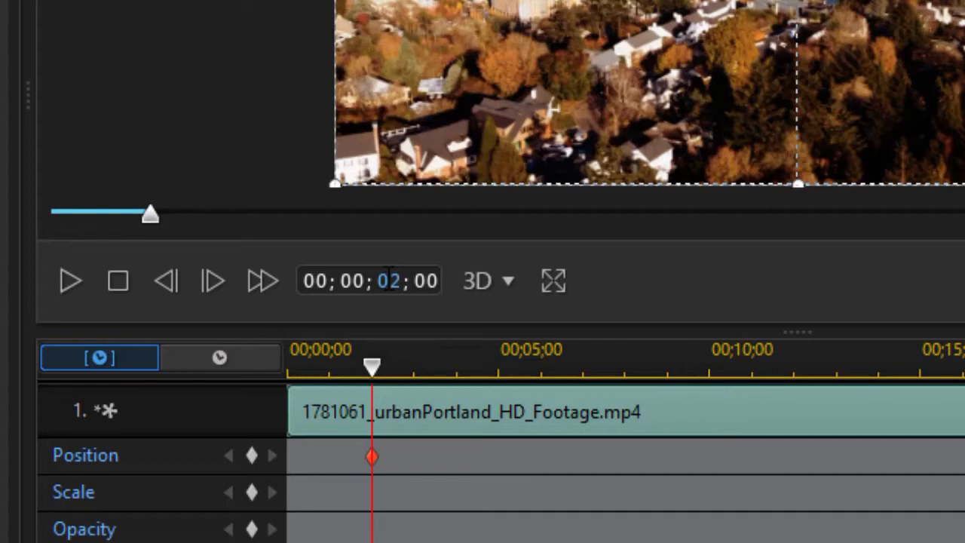
type("09")
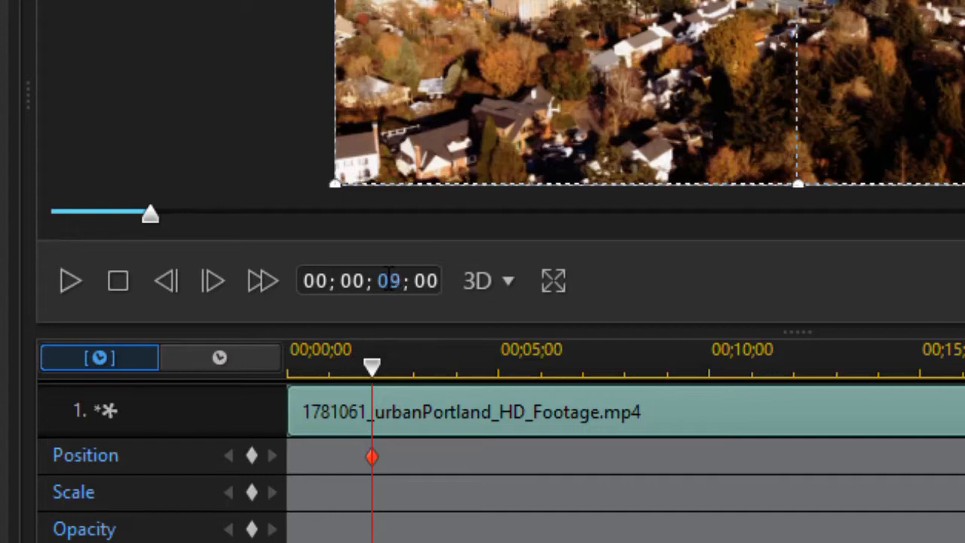
left_click_drag(371, 368, 666, 369)
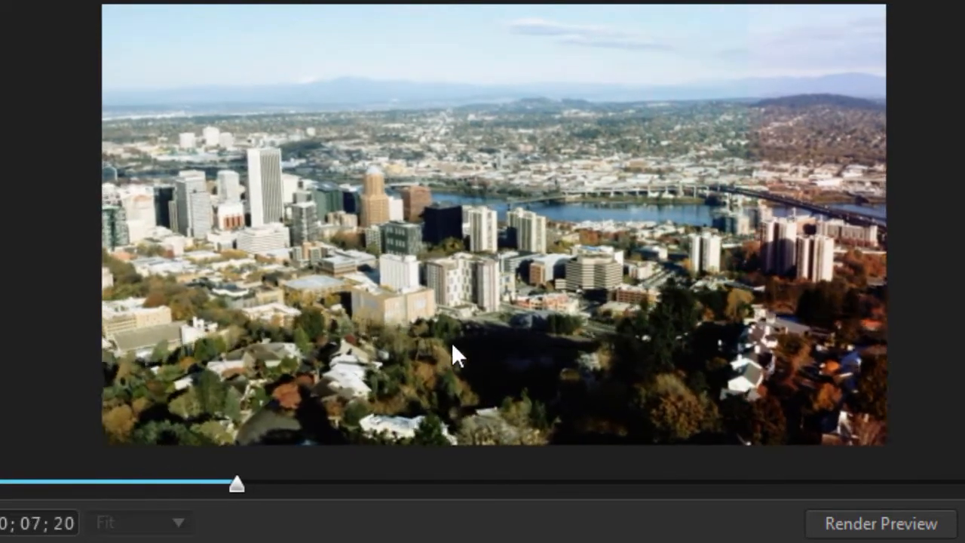
Scrub the preview slider to watch the city reveal on the main timeline.
left_click_drag(235, 486, 309, 486)
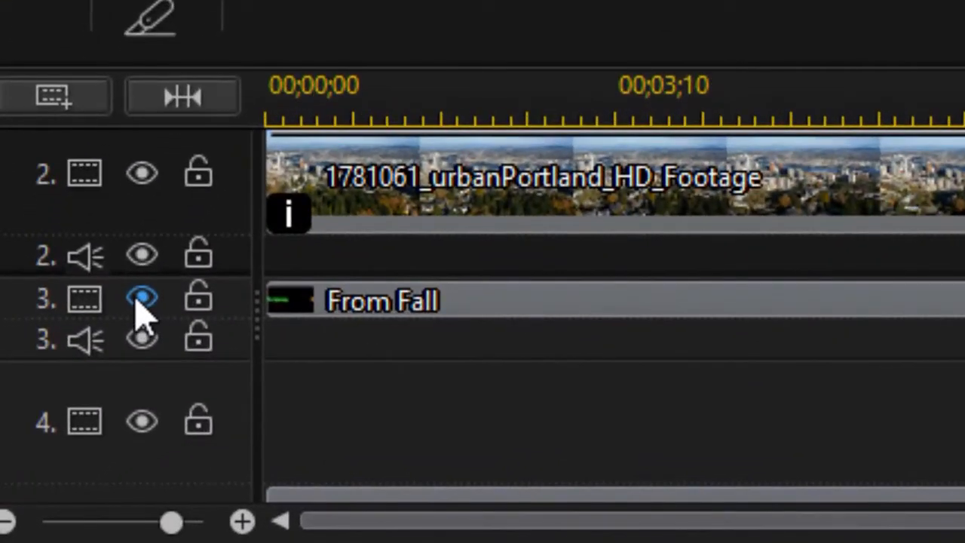
Re-enable visibility of the From Fall clip on track 3.
left_click(142, 296)
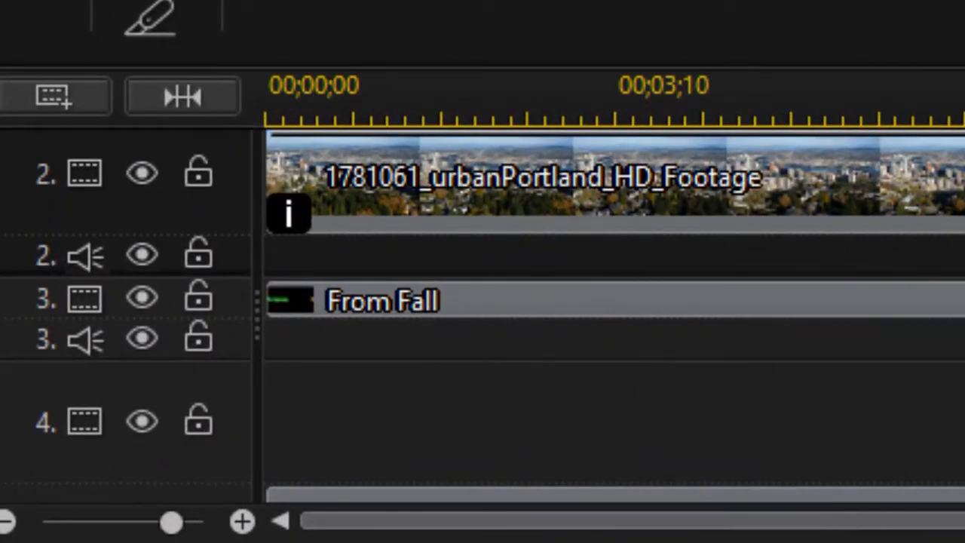